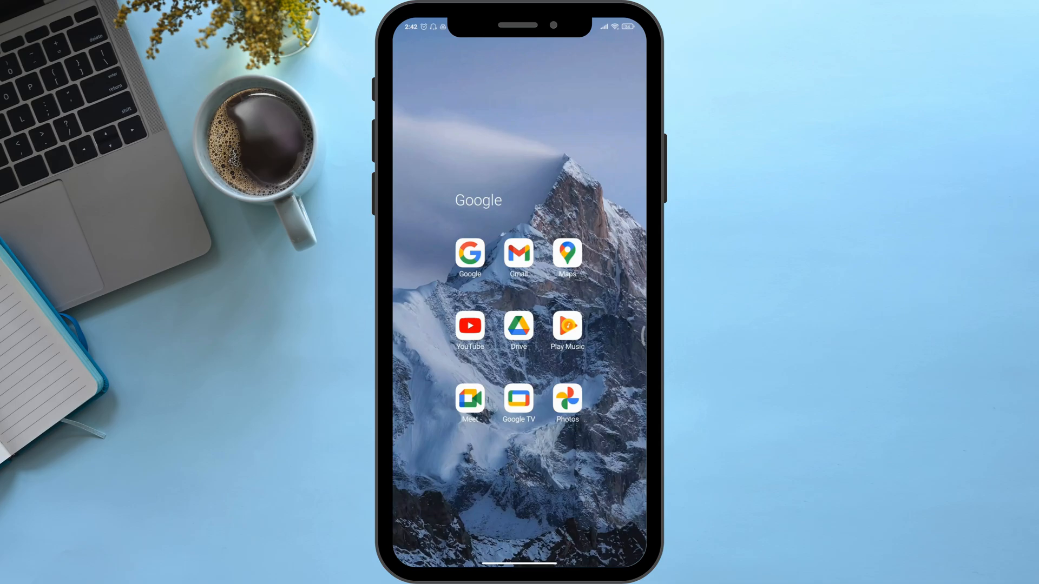
- Rerun the recent Google search "contact us valorant" and view the VALORANT Support results
{"action": "left_click", "coordinate": [470, 259]}
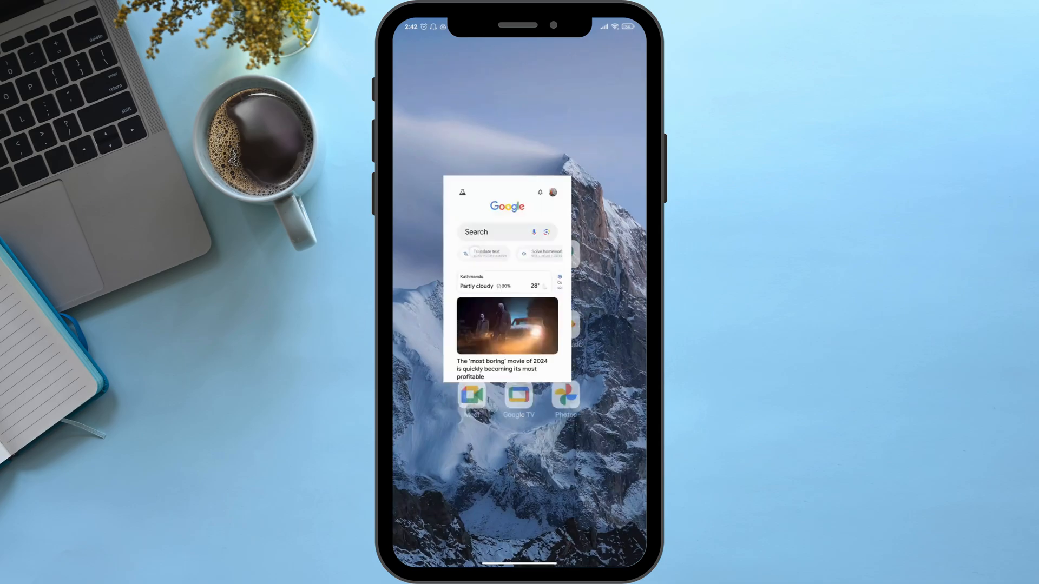
{"action": "left_click", "coordinate": [493, 232]}
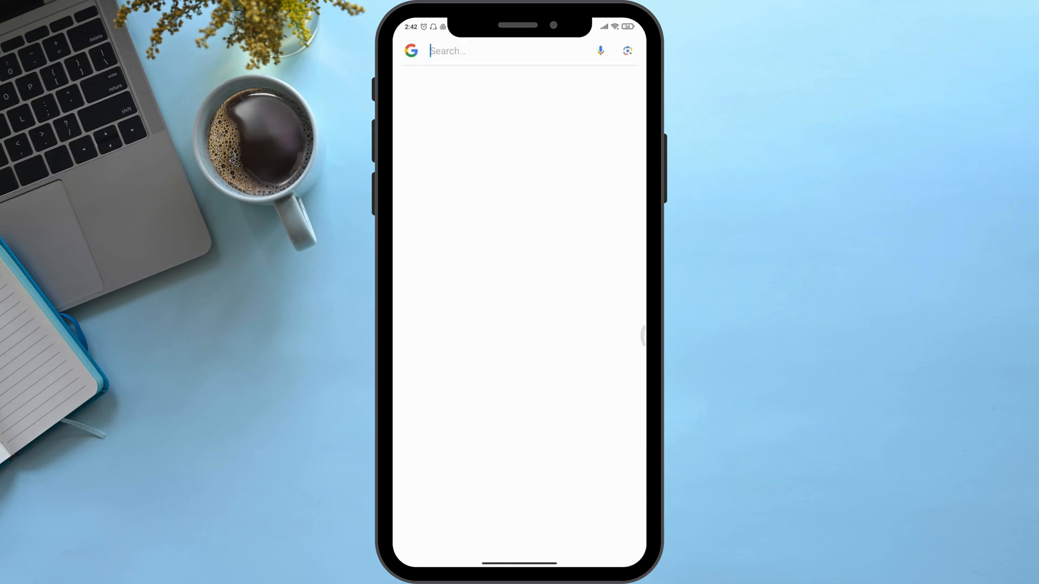
{"action": "left_click", "coordinate": [497, 51]}
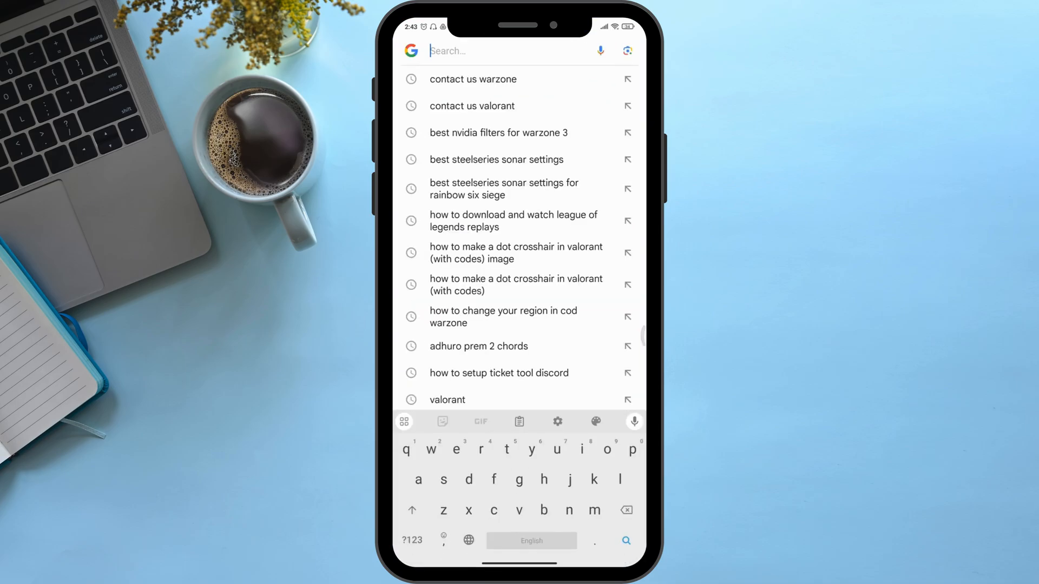
{"action": "left_click", "coordinate": [472, 105]}
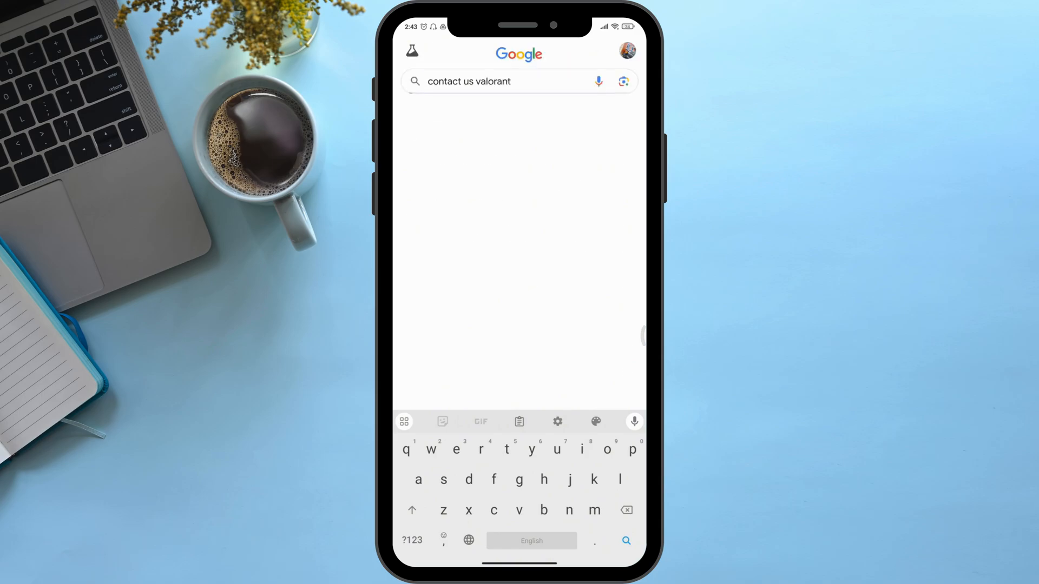
{"action": "left_click", "coordinate": [625, 540]}
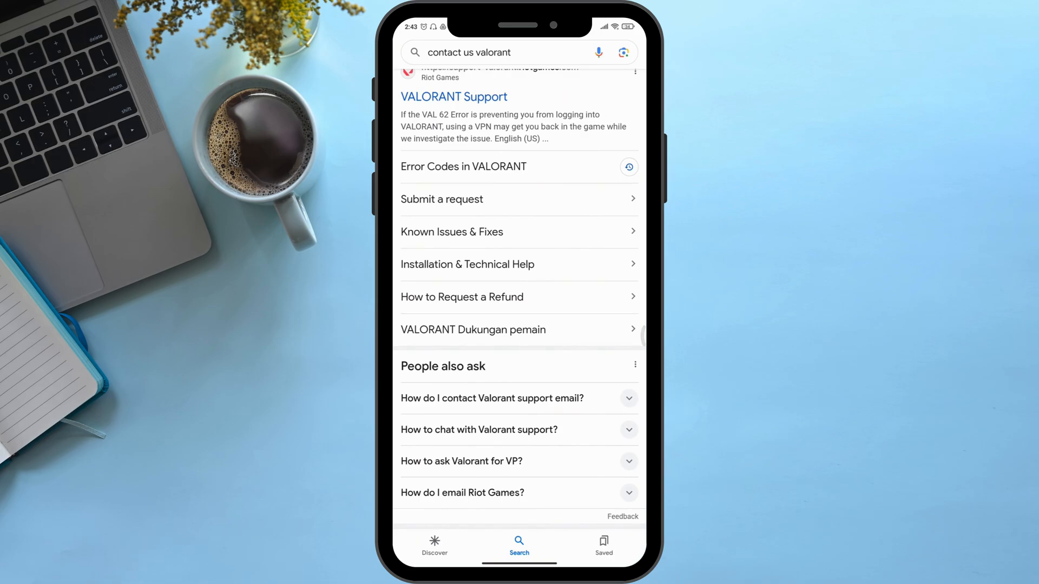
{"action": "left_click", "coordinate": [491, 398]}
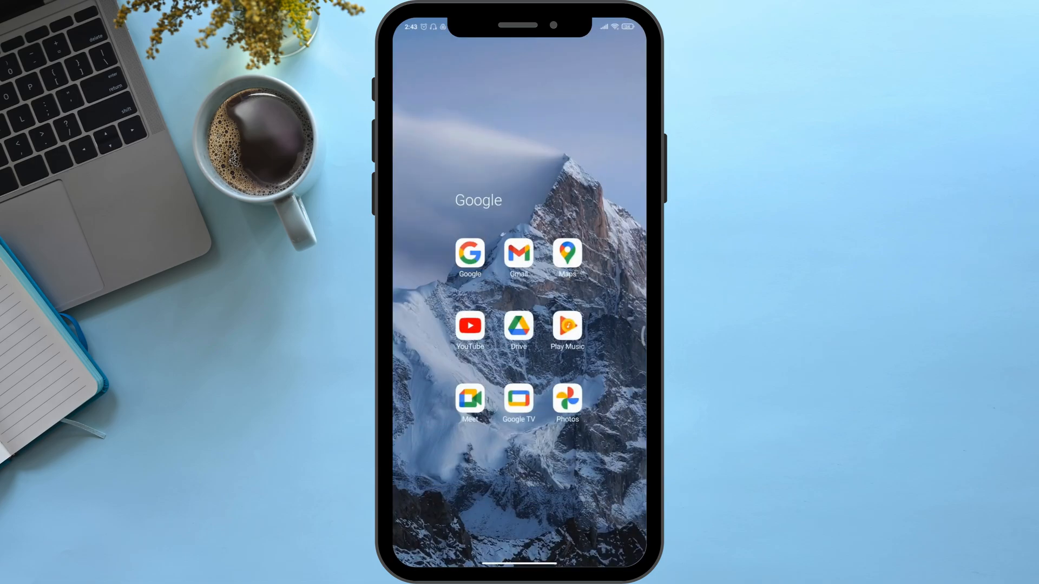
{"action": "left_click", "coordinate": [518, 258]}
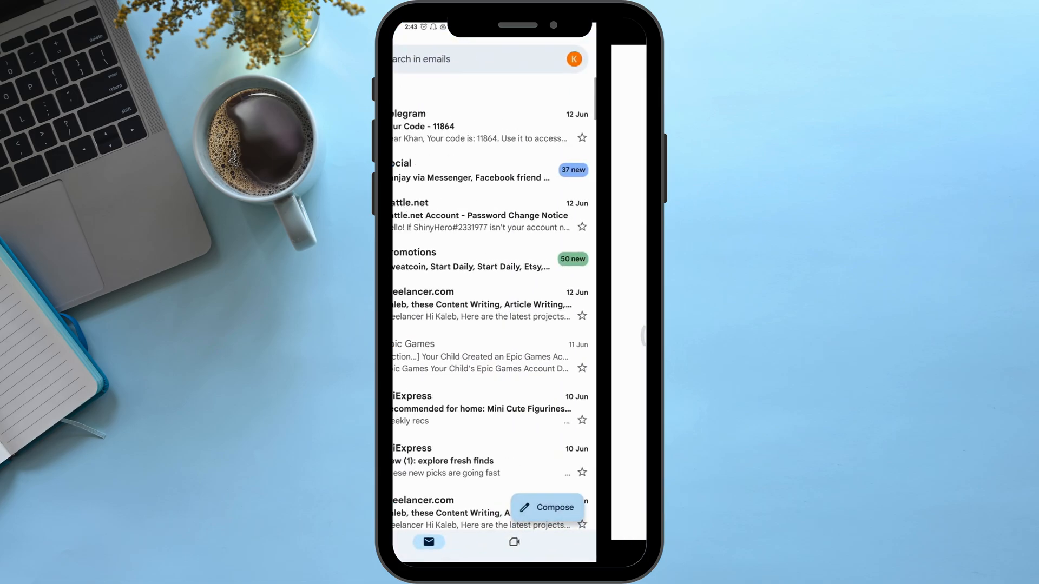
{"action": "left_click", "coordinate": [547, 506]}
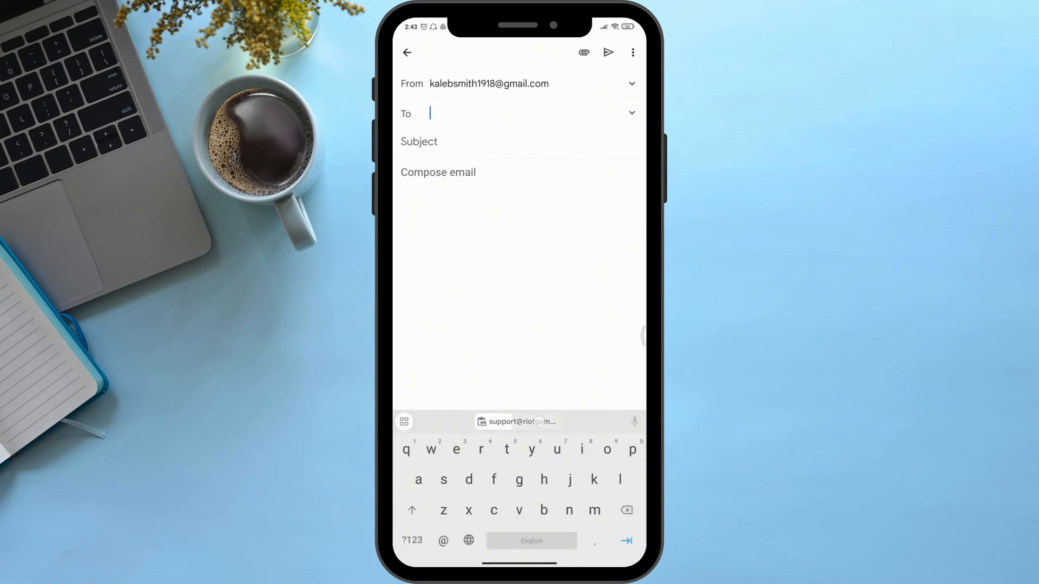
{"action": "left_click", "coordinate": [519, 422]}
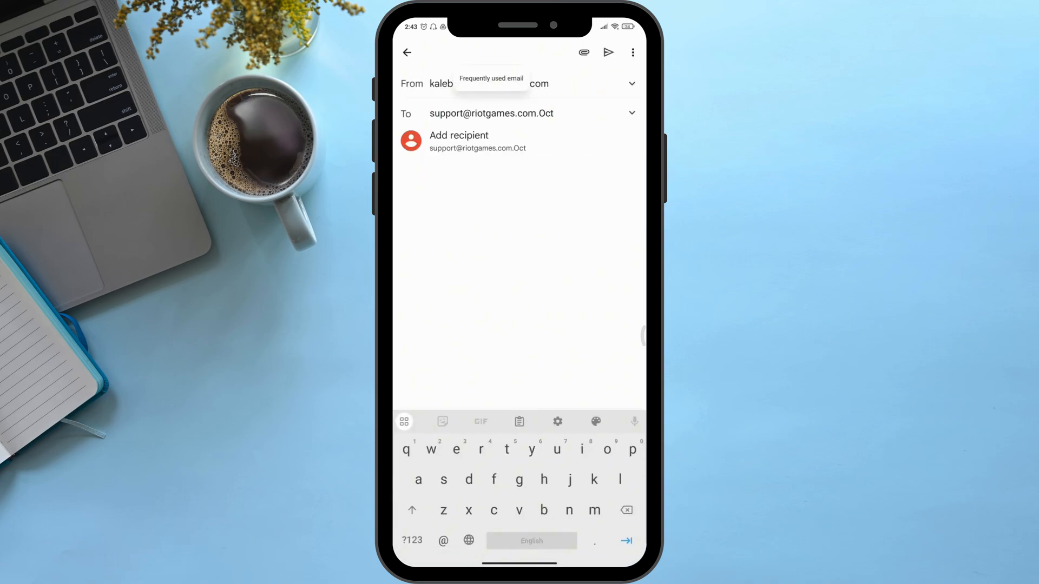
{"action": "left_click", "coordinate": [490, 83]}
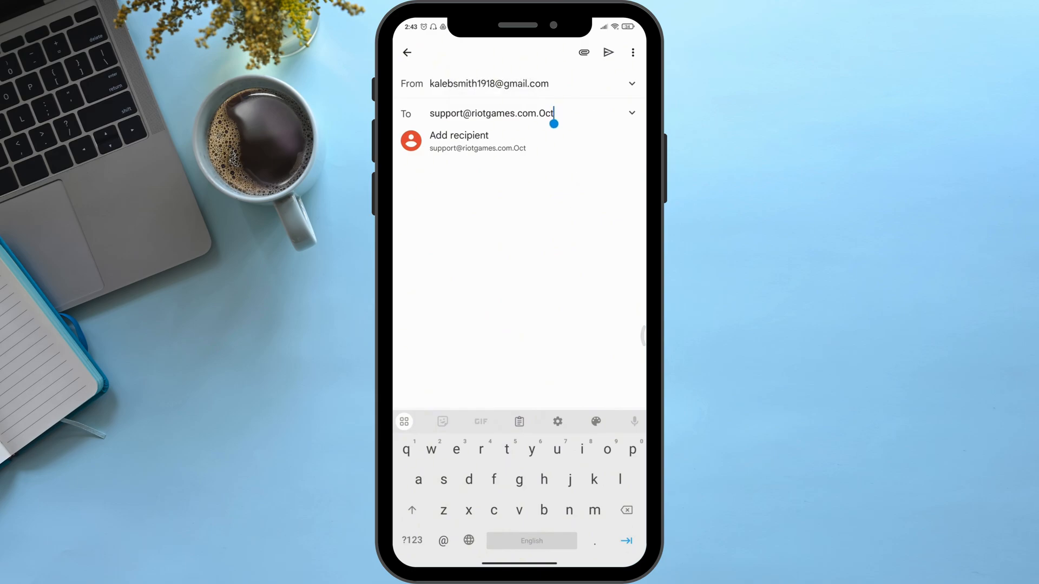
{"action": "left_click", "coordinate": [478, 141]}
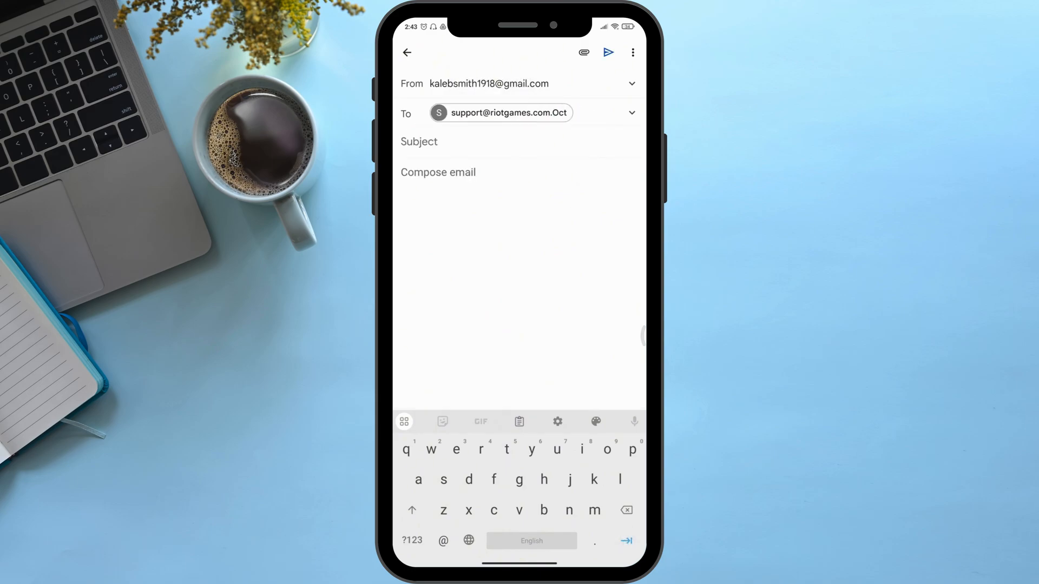
{"action": "left_click", "coordinate": [419, 143]}
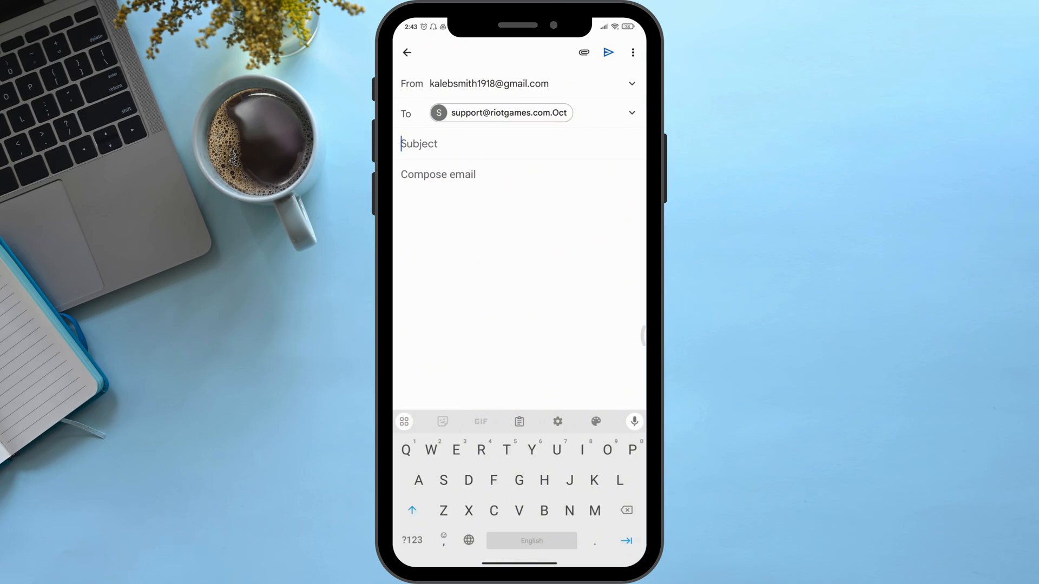